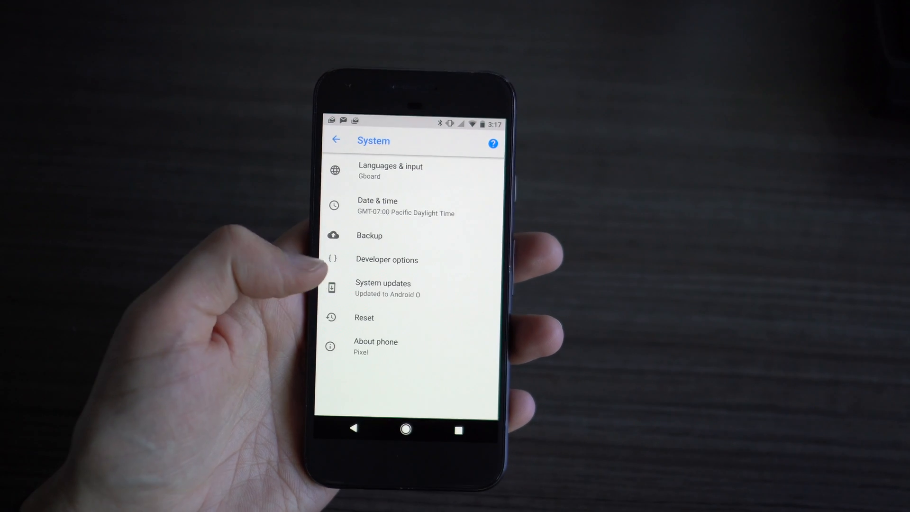
# Check the System updates status, confirming Android O is up to date.
pyautogui.click(383, 283)
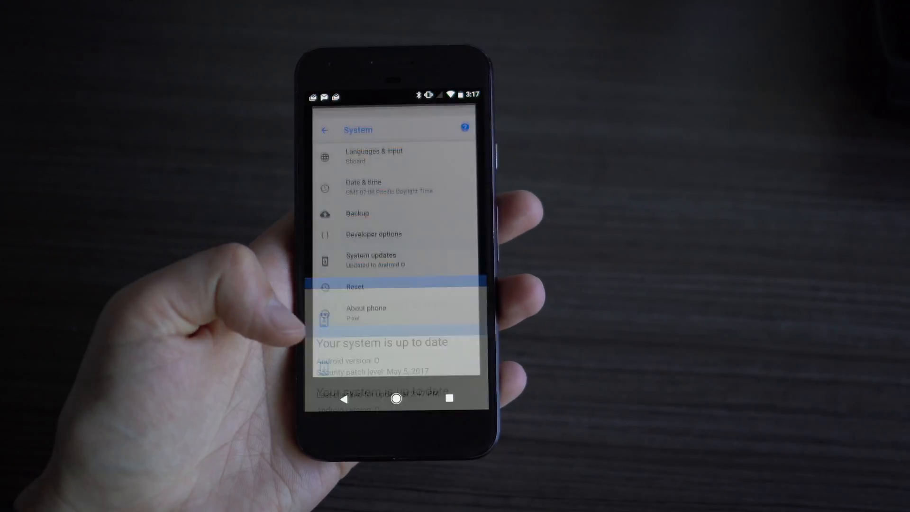
pyautogui.click(366, 312)
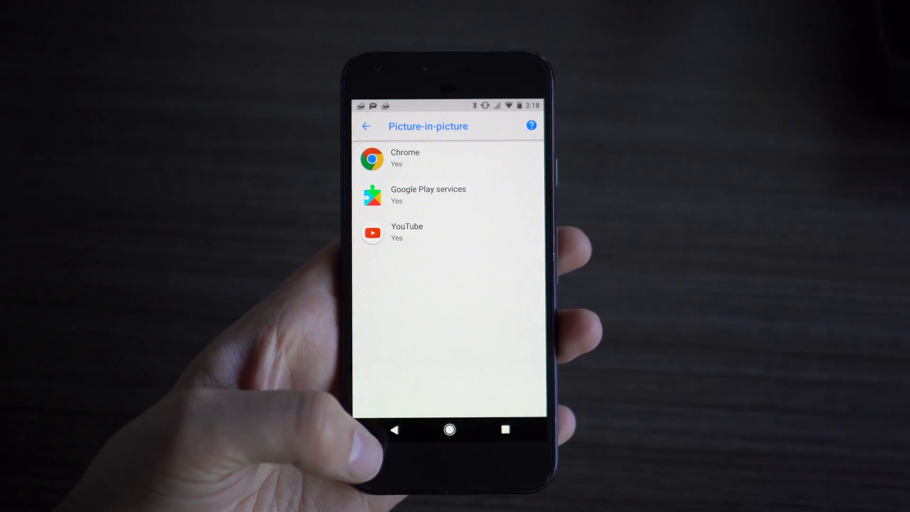
# Return from the Picture-in-picture list to Special app access and search 'pict'.
pyautogui.click(366, 126)
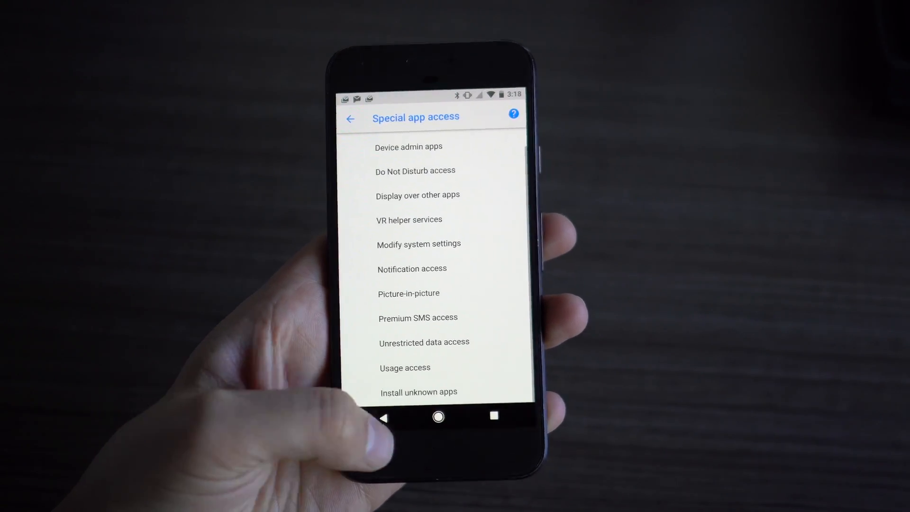
pyautogui.write('pict')
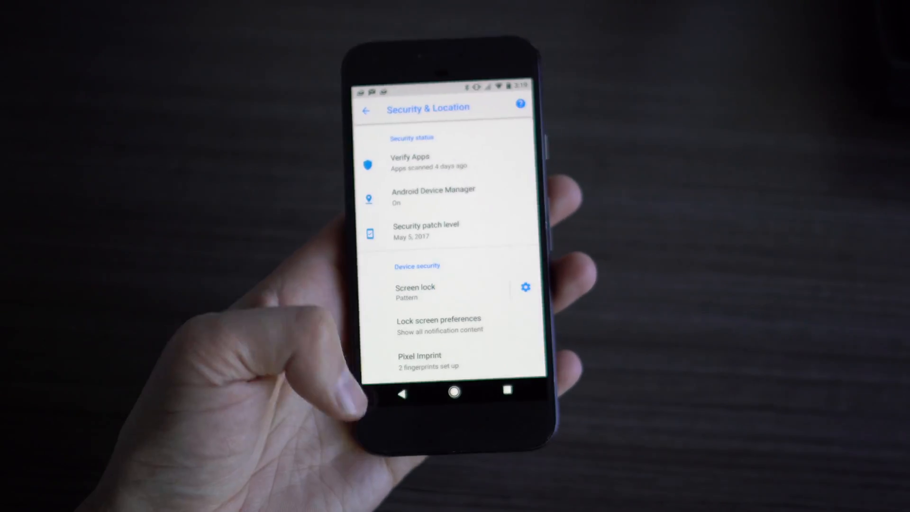
# Leave Security & Location and return to the main Settings list.
pyautogui.click(366, 110)
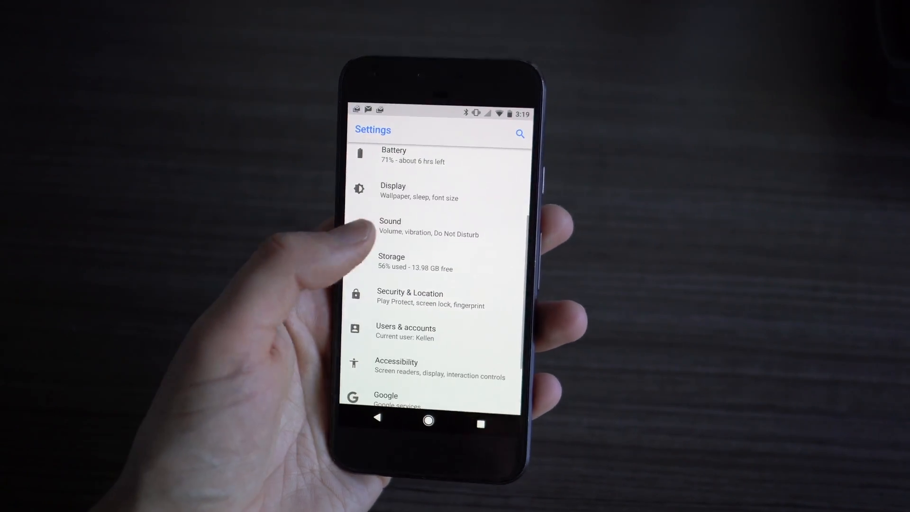